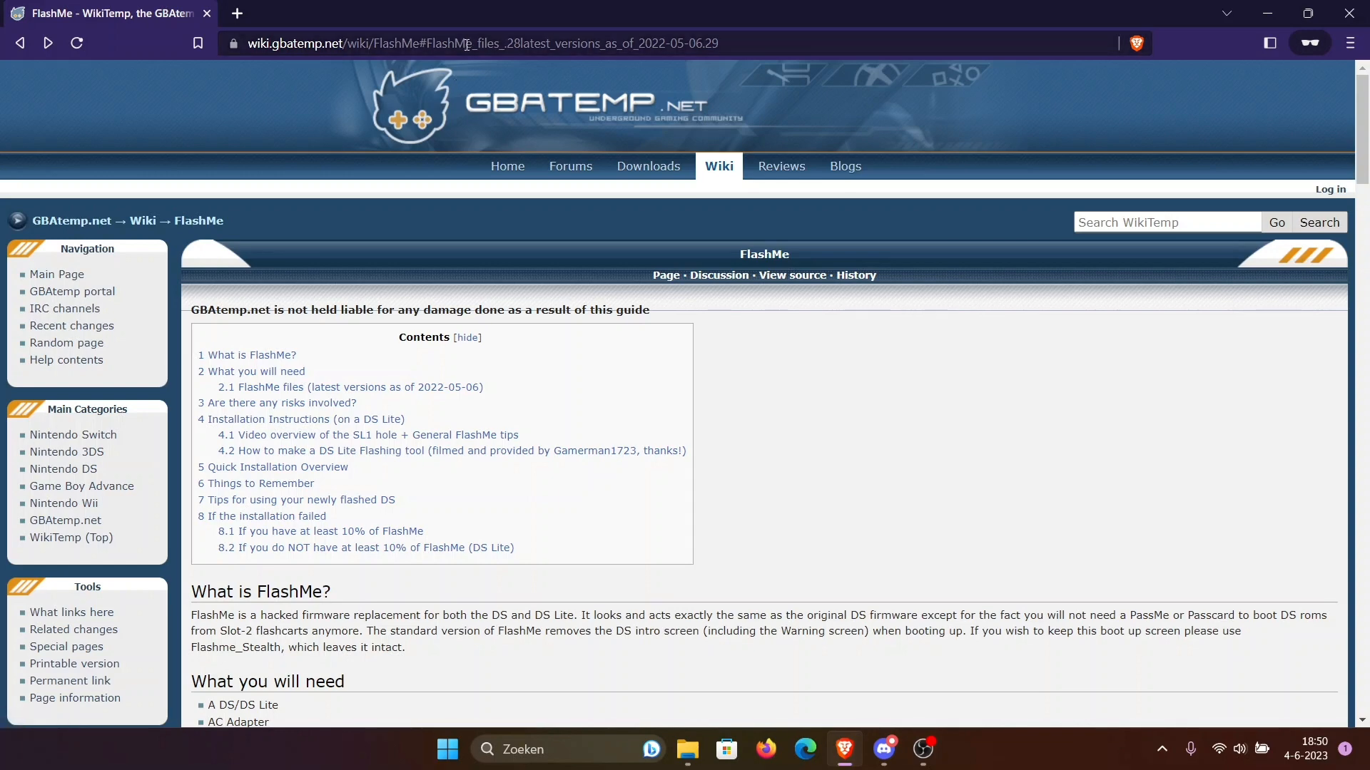
pyautogui.moveTo(402, 386)
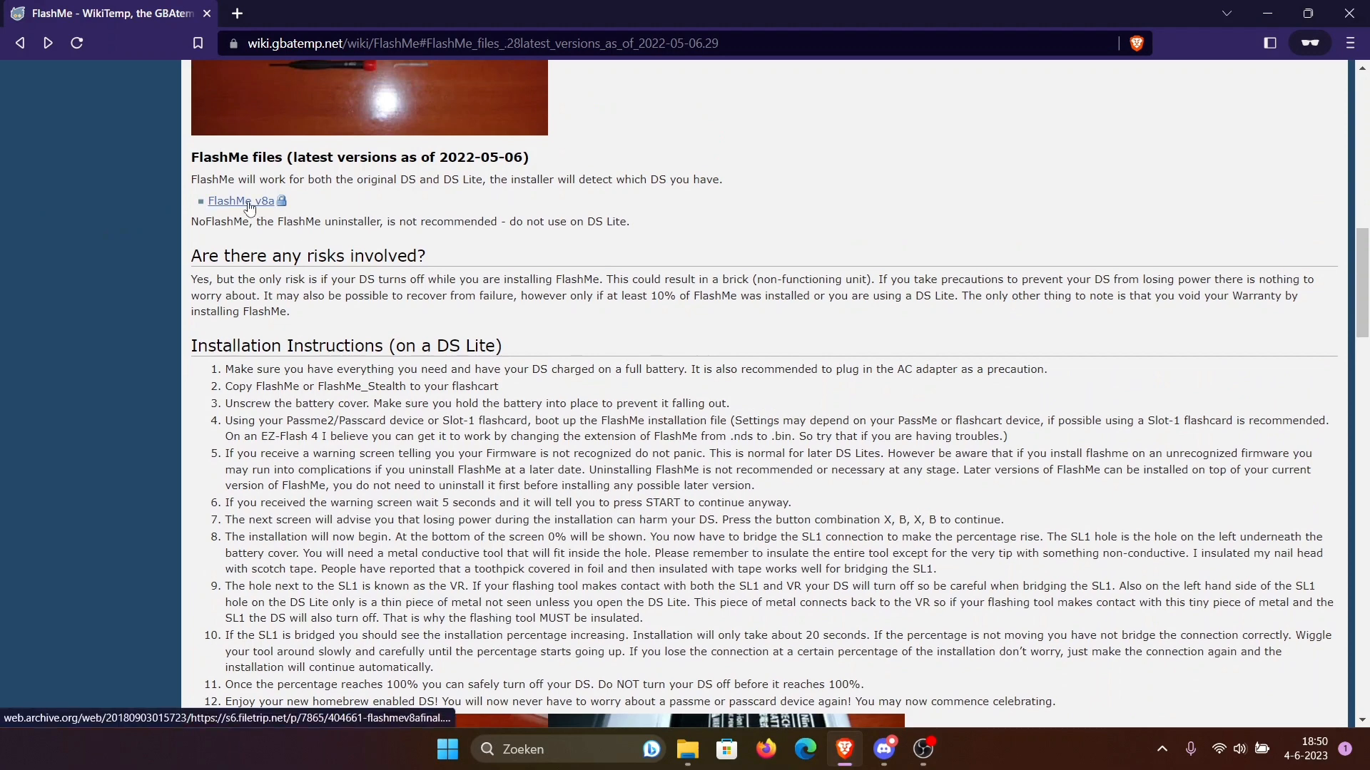
pyautogui.moveTo(264, 209)
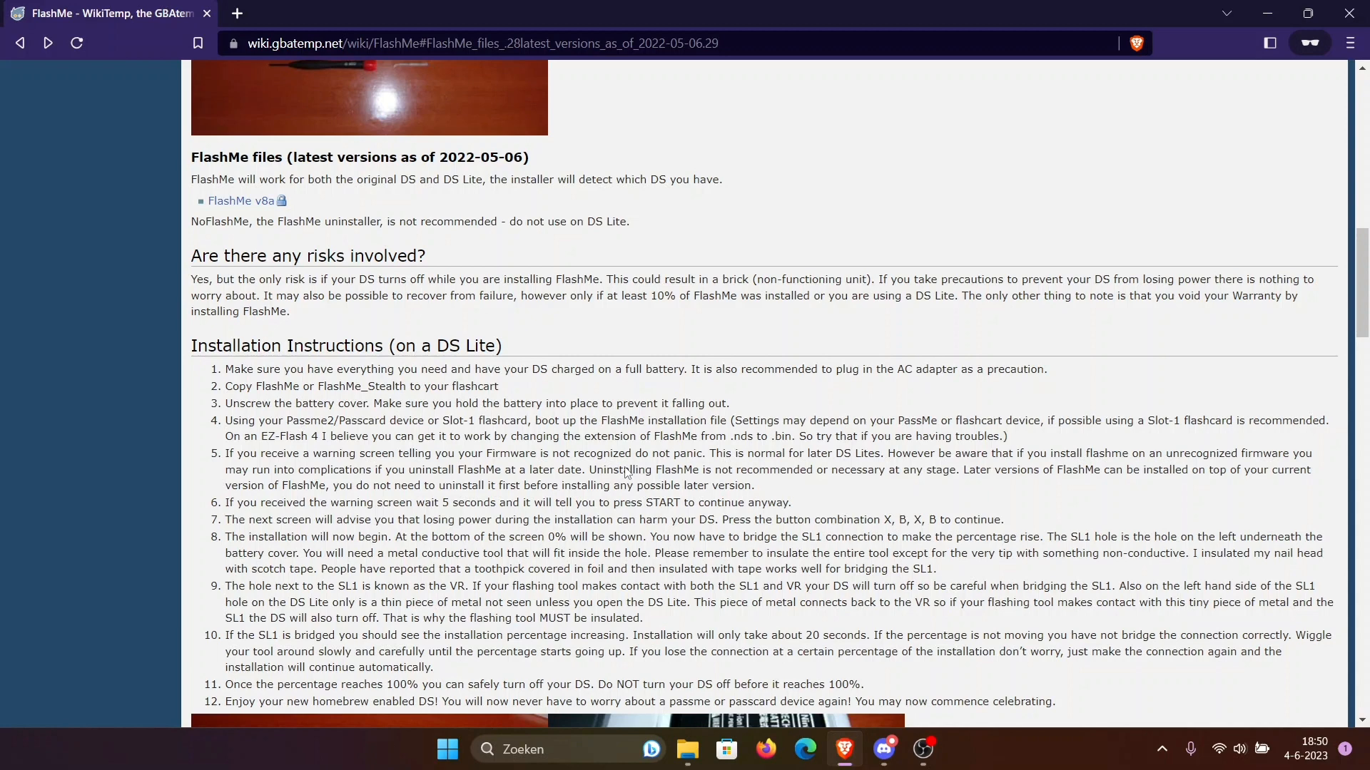
# Eject the R4 (D:) drive holding the FlashMe v8a folder via its context menu
pyautogui.click(688, 749)
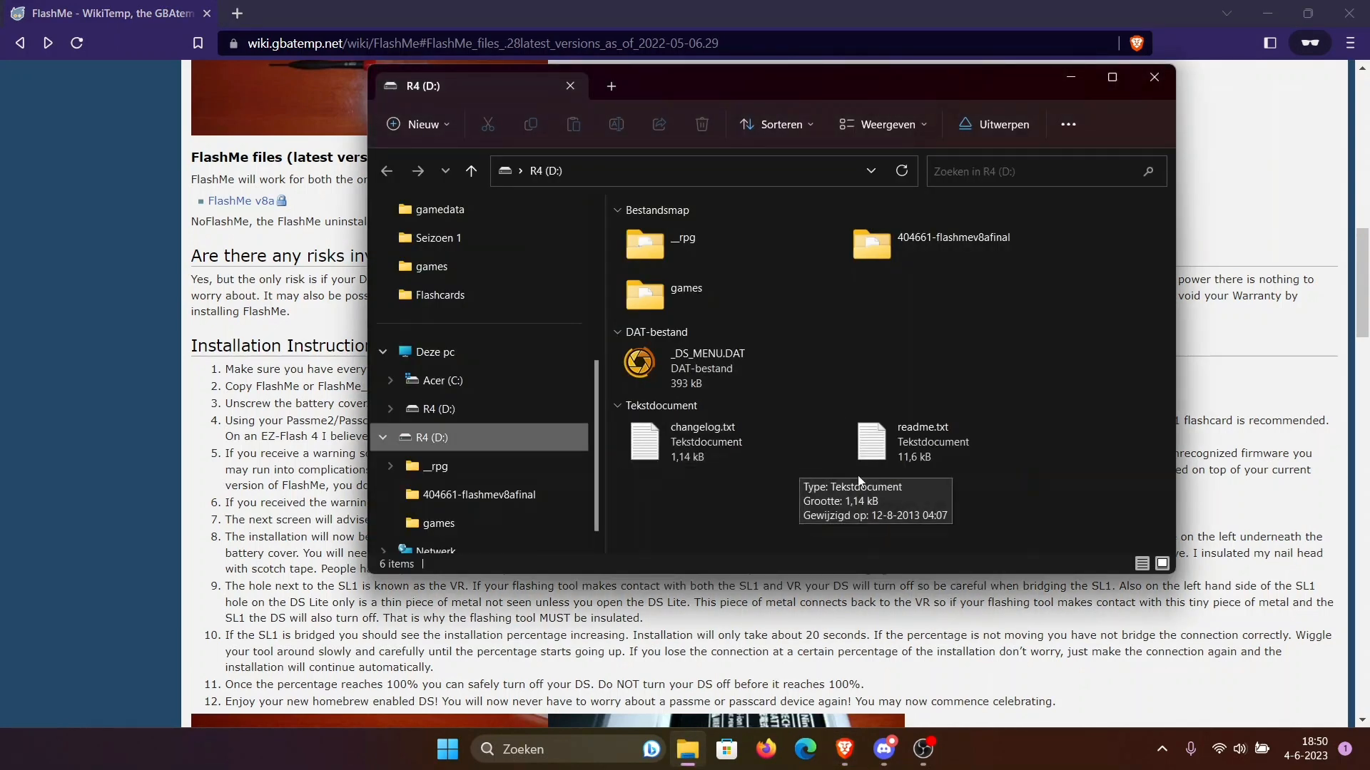
pyautogui.click(952, 244)
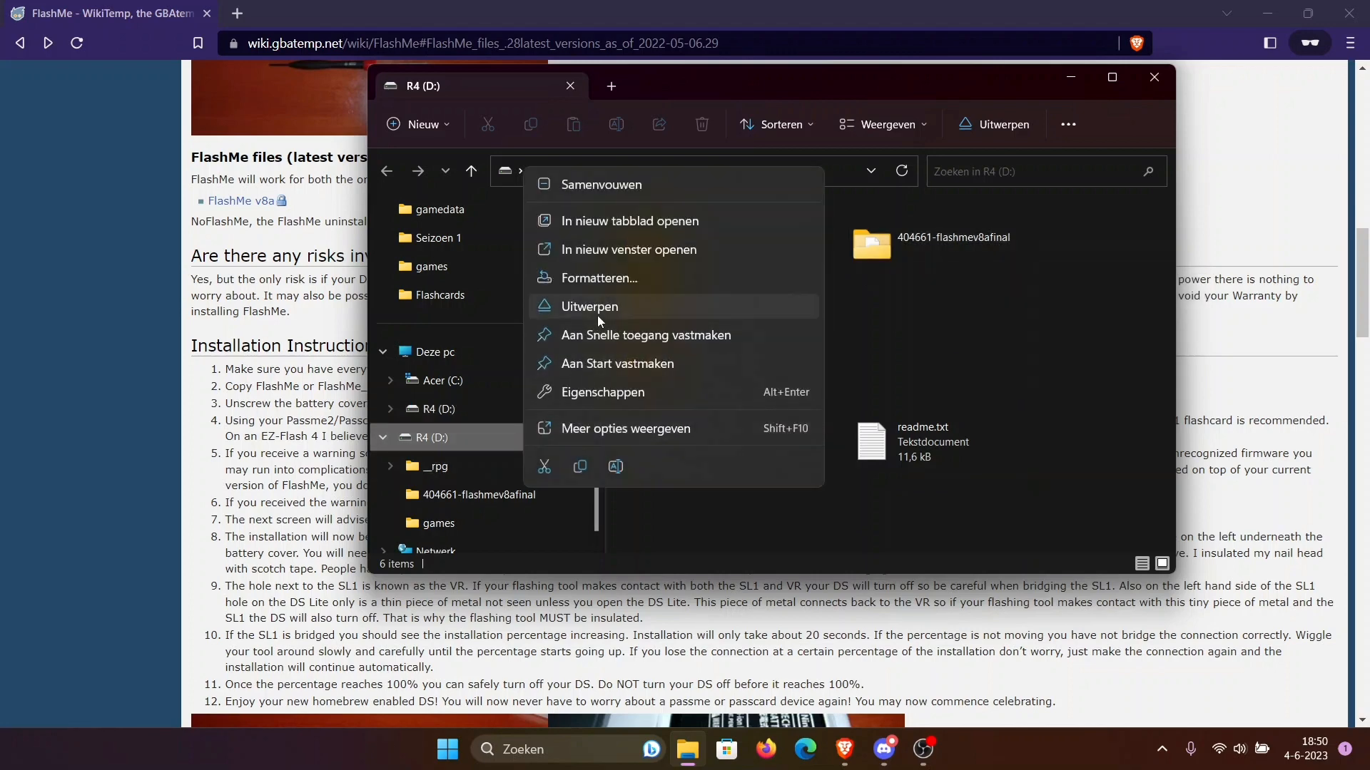
pyautogui.click(589, 306)
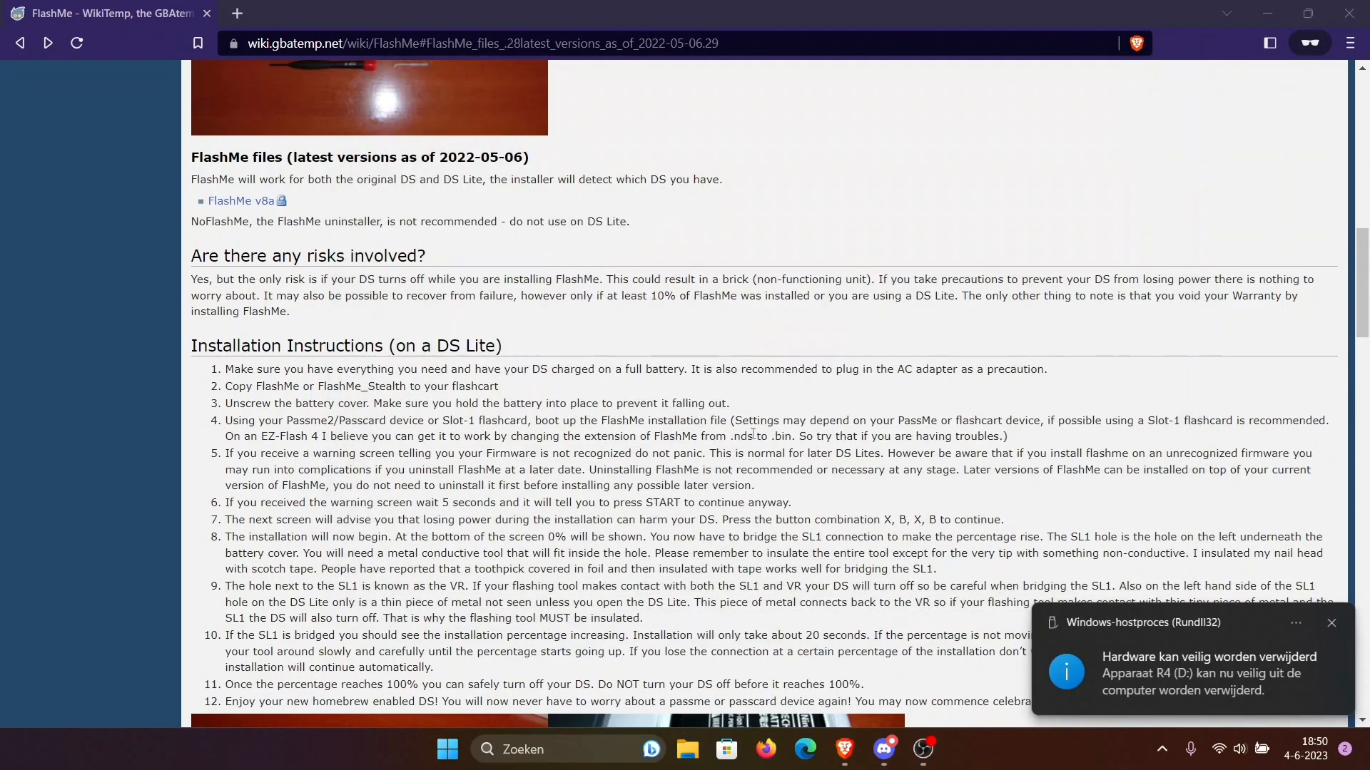